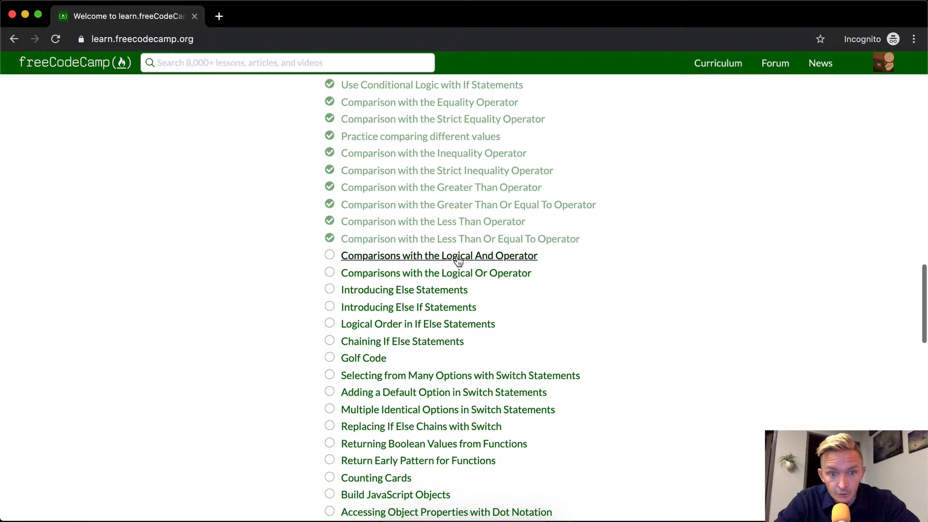
- Open the 'Comparisons with the Logical And Operator' lesson in Basic JavaScript
{"action": "left_click", "coordinate": [438, 255]}
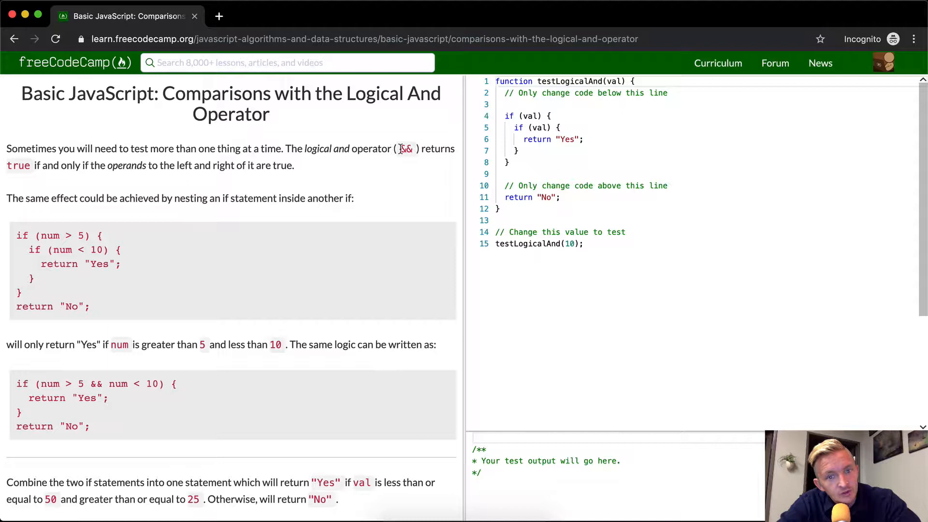
{"action": "double_click", "coordinate": [406, 148]}
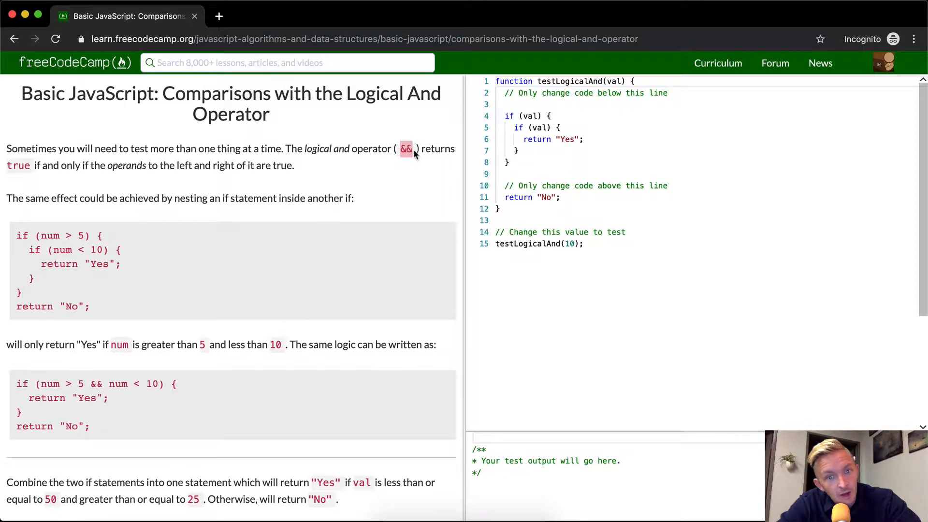
{"action": "mouse_move", "coordinate": [86, 168]}
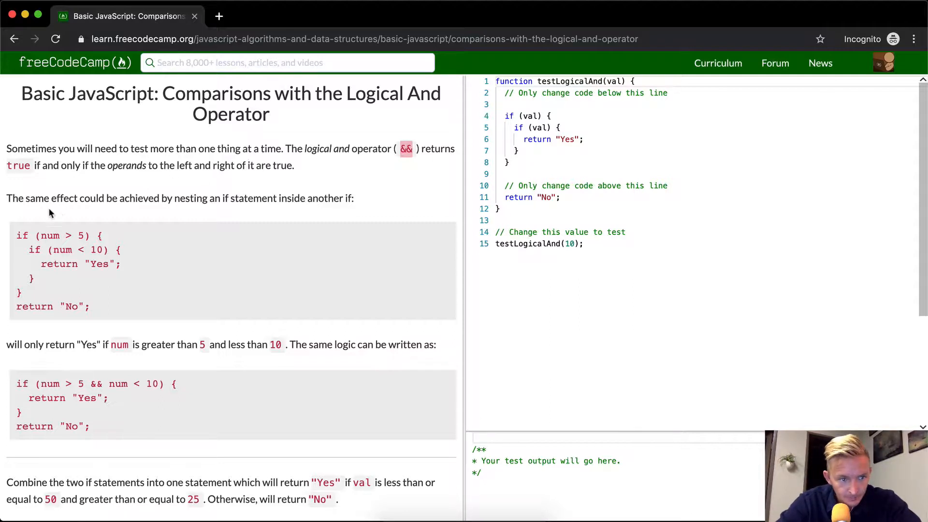
{"action": "mouse_move", "coordinate": [284, 195]}
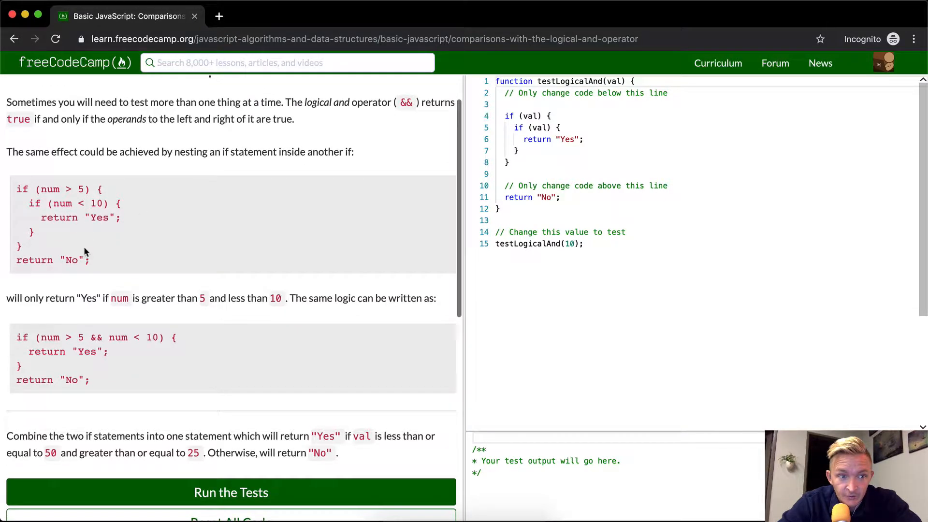
{"action": "mouse_move", "coordinate": [52, 203]}
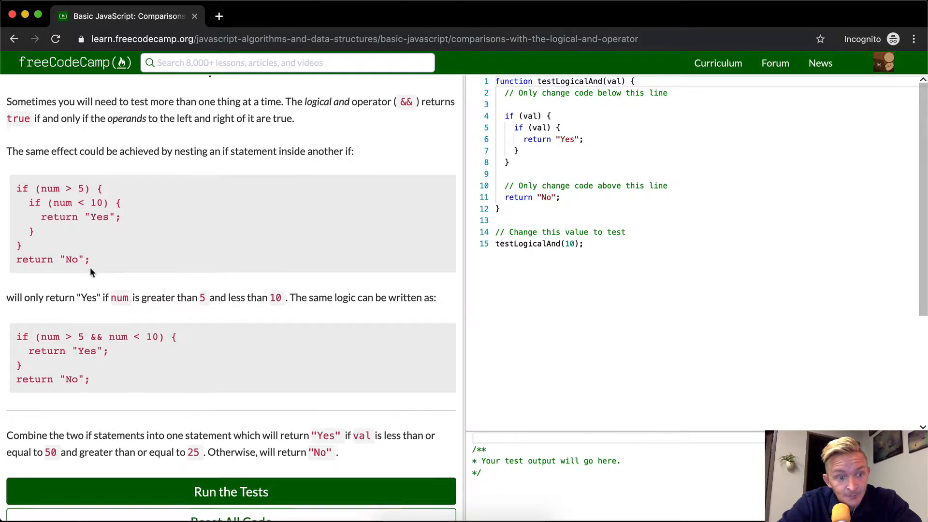
{"action": "scroll", "scroll_direction": "down", "scroll_amount": 3}
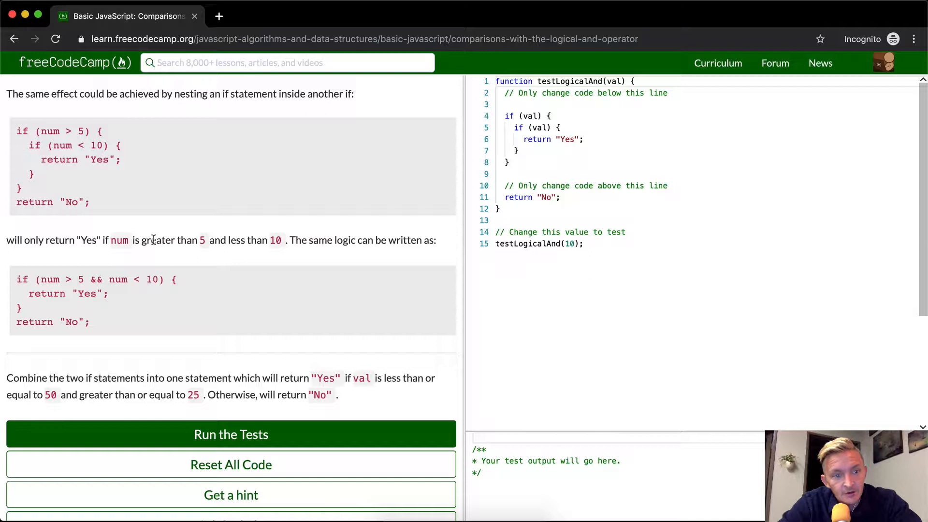
{"action": "scroll", "scroll_direction": "down", "scroll_amount": 3}
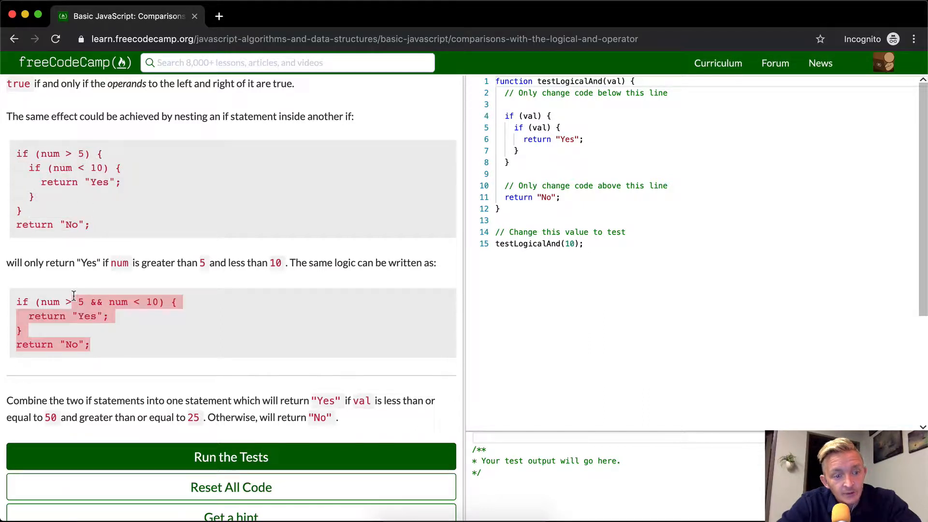
{"action": "left_click", "coordinate": [34, 302]}
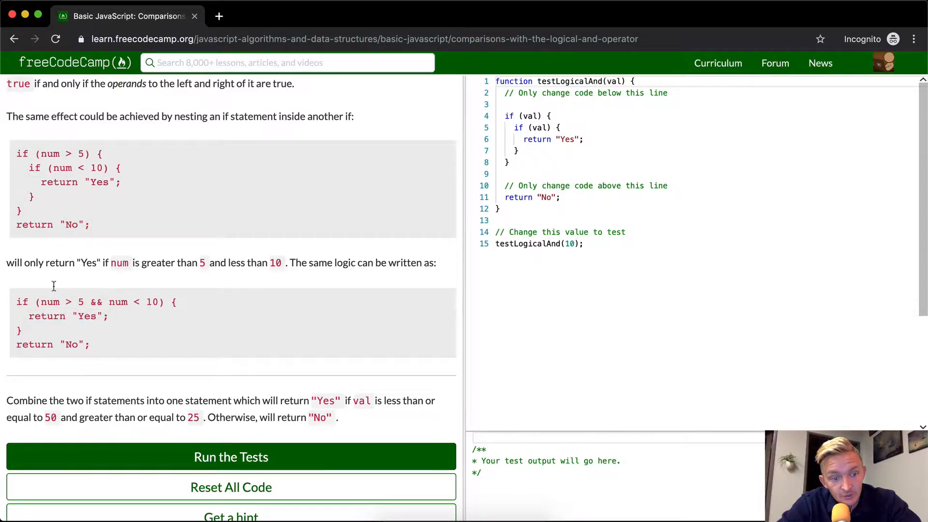
{"action": "scroll", "scroll_direction": "down", "scroll_amount": 3}
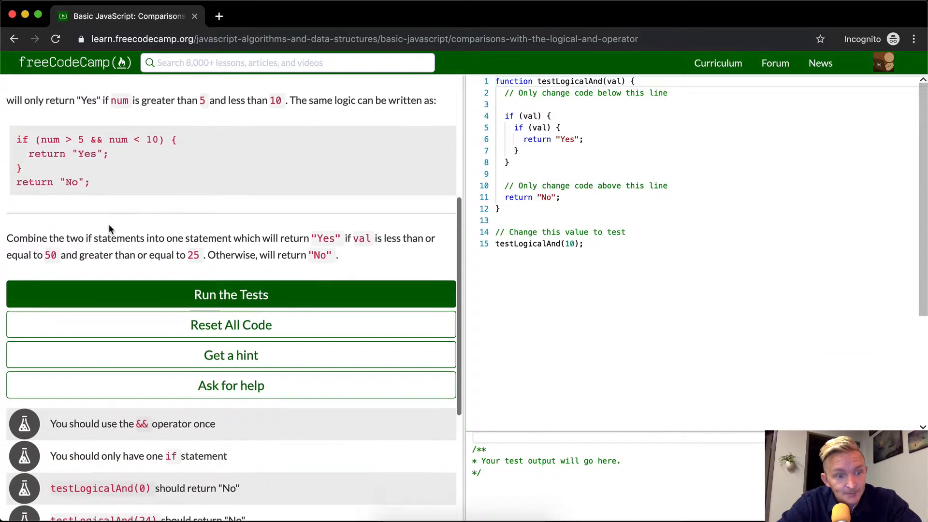
- Scroll down to the test expectations for inputs 0, 24, 25 and 30
{"action": "scroll", "scroll_direction": "down", "scroll_amount": 3}
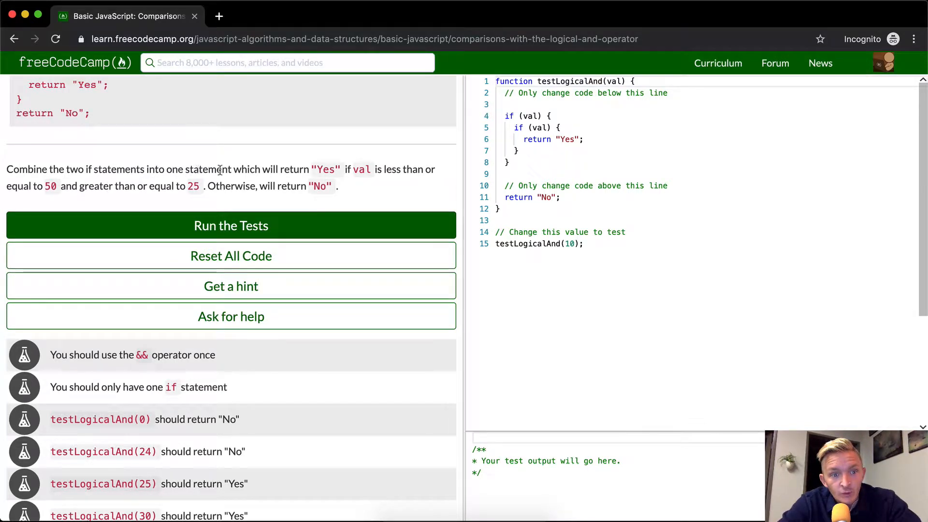
{"action": "mouse_move", "coordinate": [372, 176]}
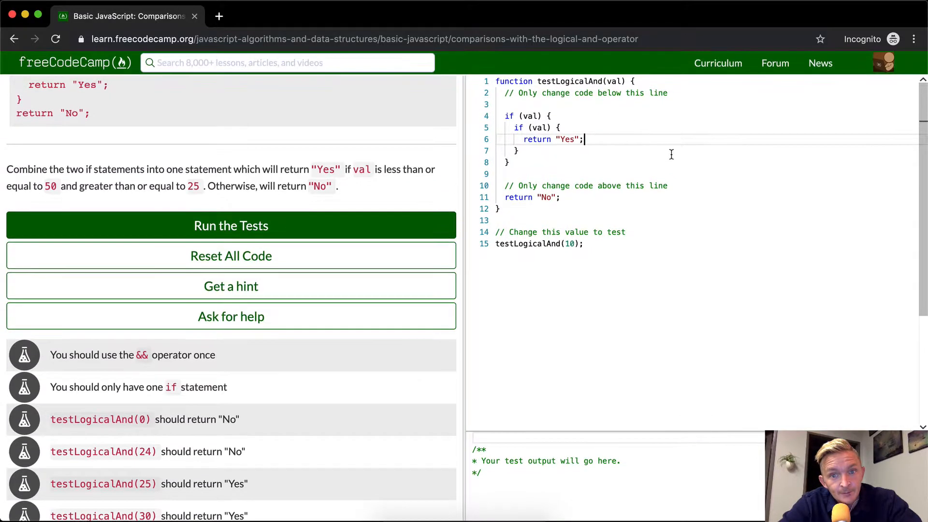
{"action": "mouse_move", "coordinate": [572, 81]}
{"action": "type", "text": " <"}
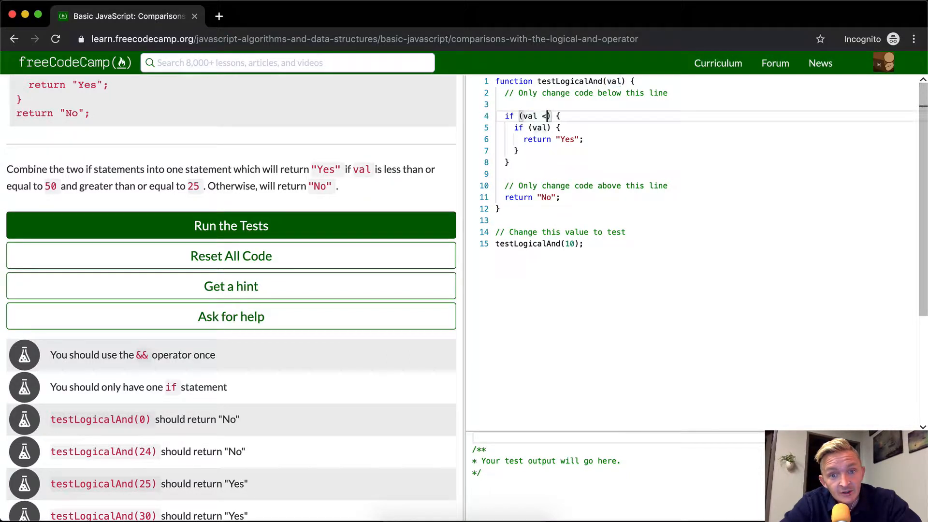
- Complete the single condition val < 50 && val >= 25 and run the tests
{"action": "type", "text": "50 &&"}
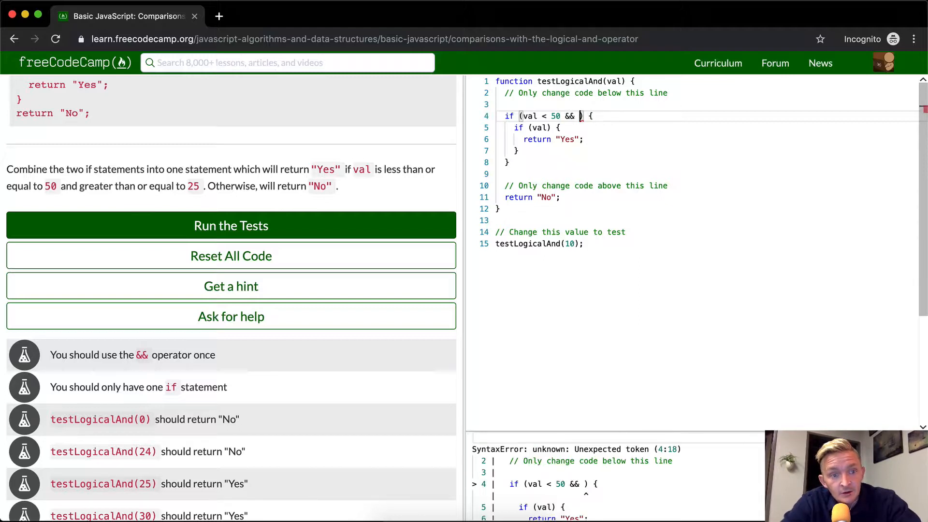
{"action": "type", "text": "v"}
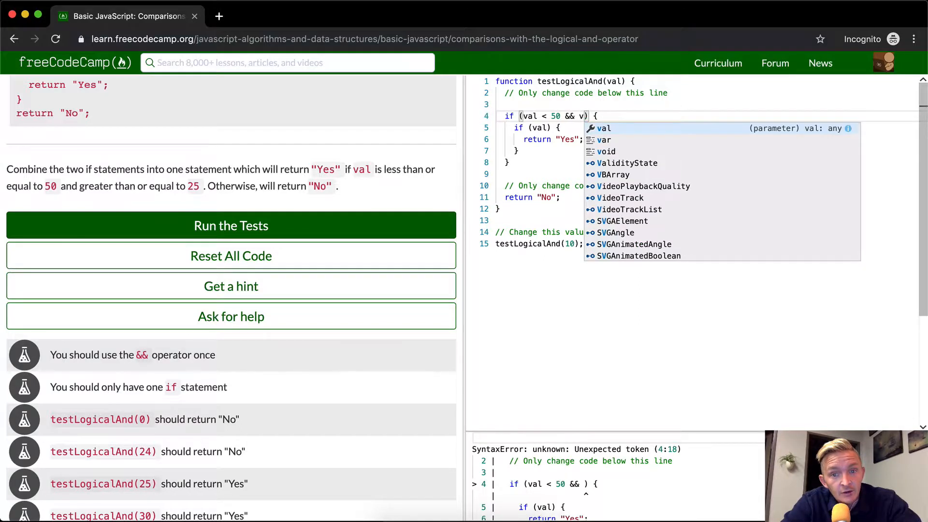
{"action": "type", "text": "al >="}
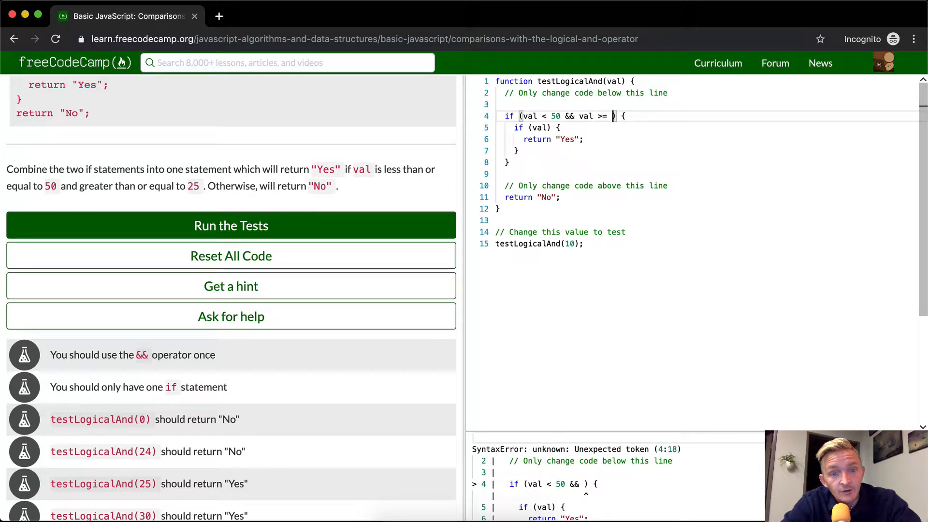
{"action": "type", "text": "25"}
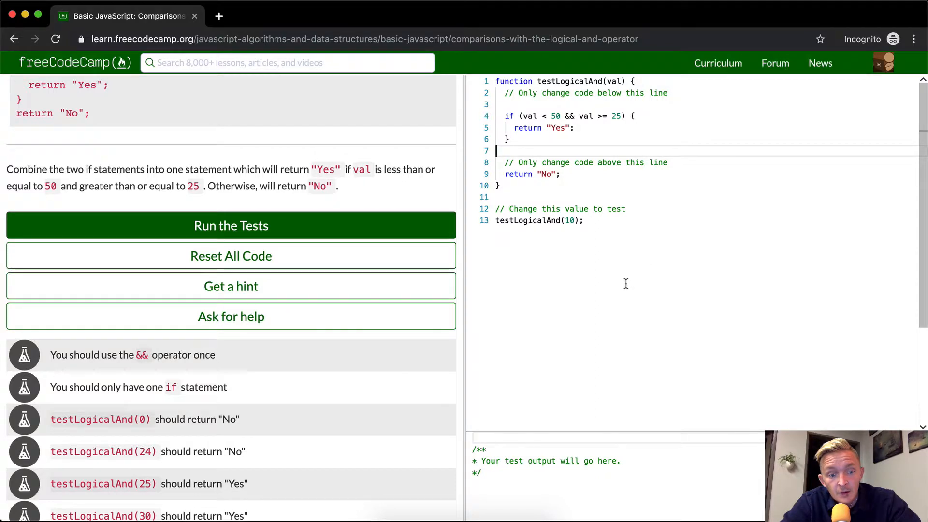
{"action": "left_click", "coordinate": [231, 226]}
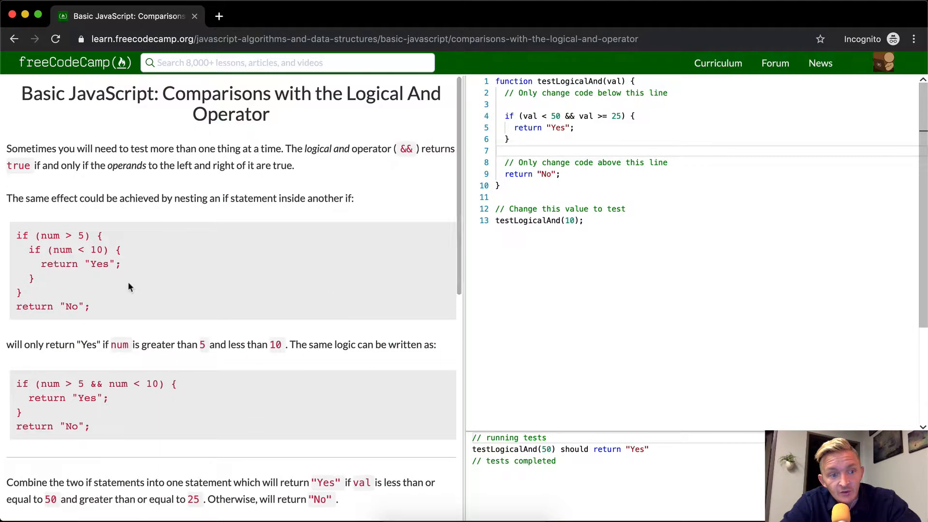
- Change the condition to val <= 50, rerun the tests, and close the success modal
{"action": "scroll", "scroll_direction": "down", "scroll_amount": 3}
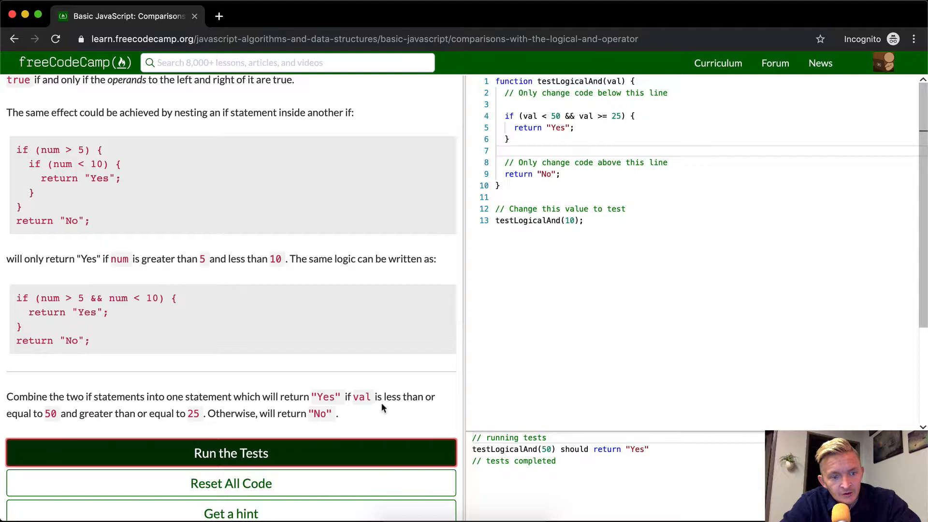
{"action": "left_click_drag", "start_coordinate": [185, 396], "coordinate": [390, 396]}
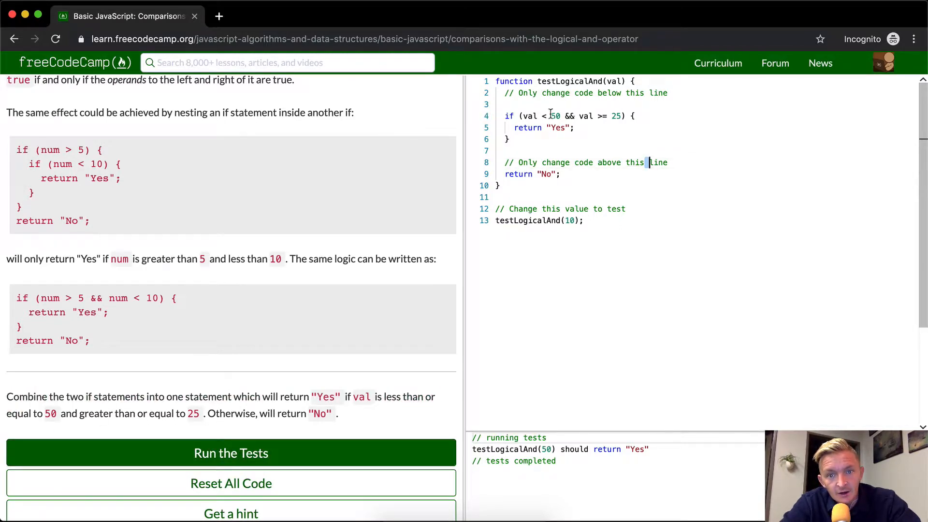
{"action": "type", "text": "="}
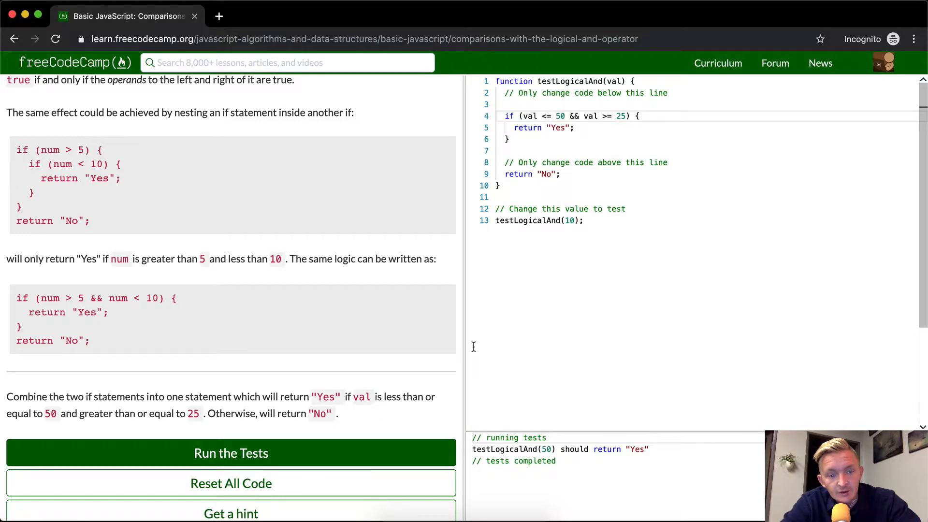
{"action": "left_click", "coordinate": [231, 453]}
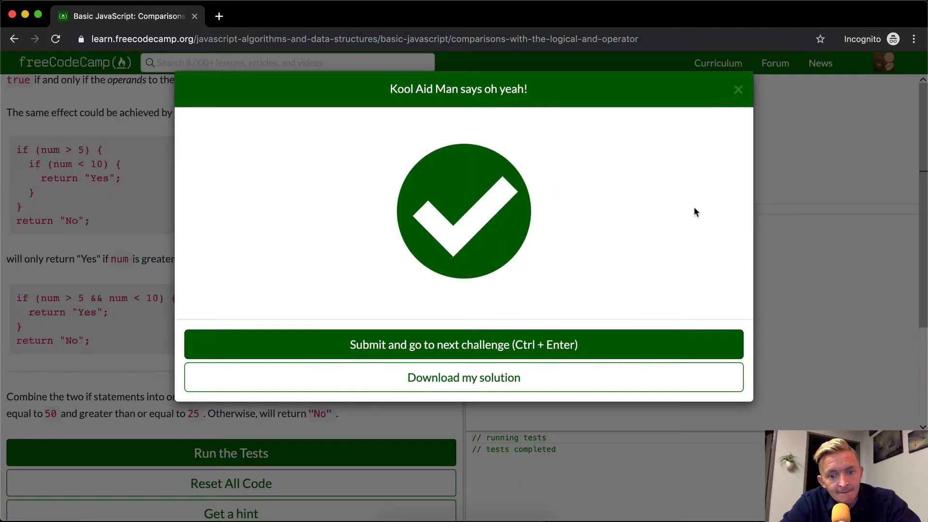
{"action": "left_click", "coordinate": [738, 89]}
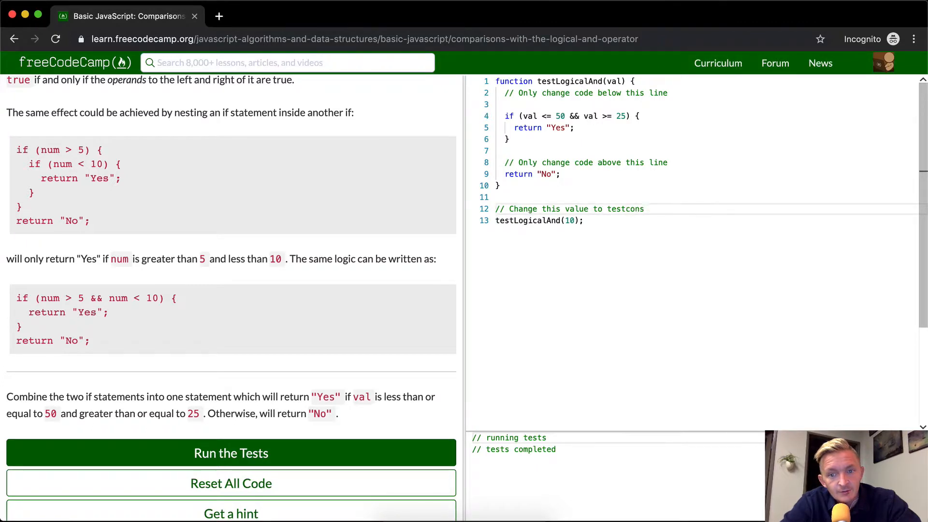
- Wrap testLogicalAnd(10) in console.log so the console prints No
{"action": "type", "text": "console.log("}
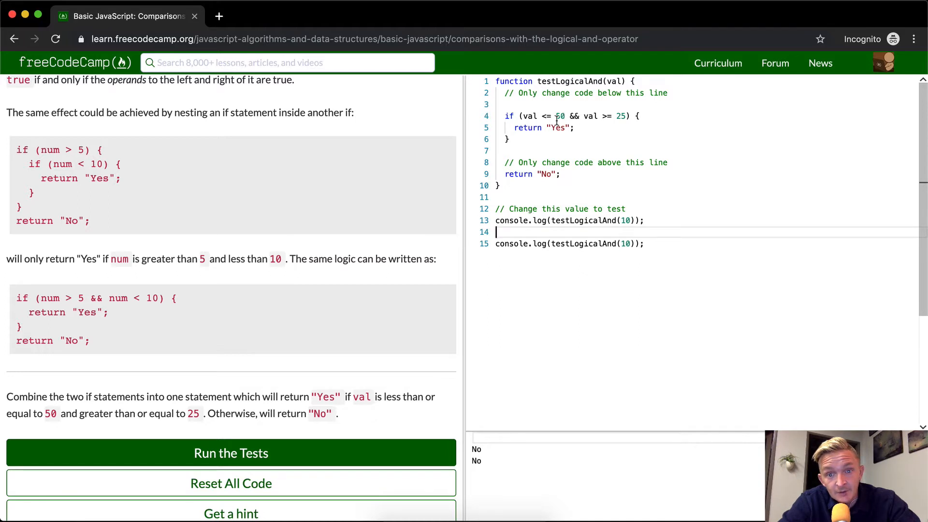
{"action": "mouse_move", "coordinate": [654, 230]}
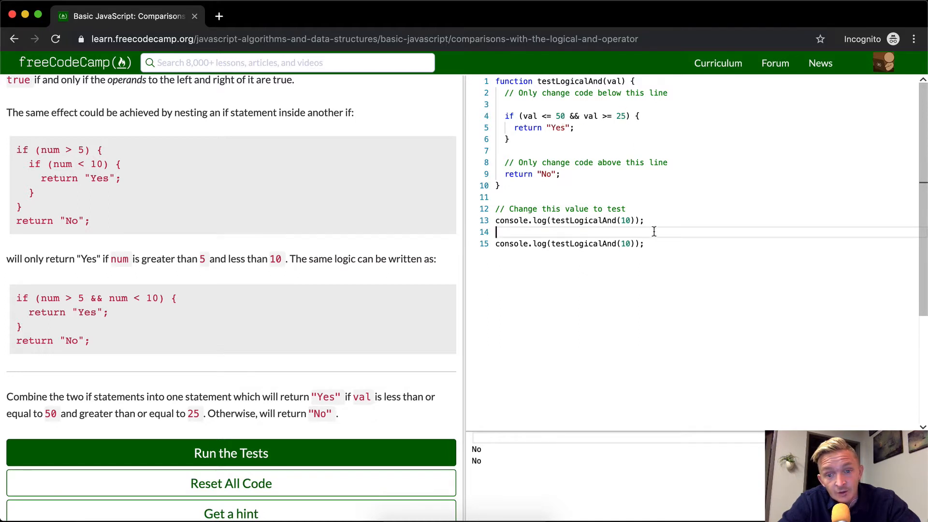
- Log testLogicalAnd(40) to print Yes, then rerun the tests successfully
{"action": "type", "text": "4"}
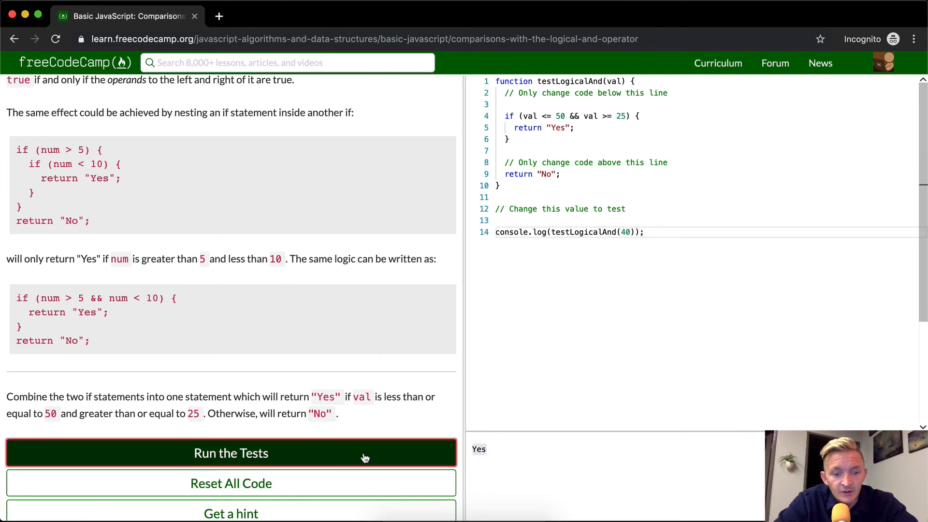
{"action": "left_click", "coordinate": [231, 453]}
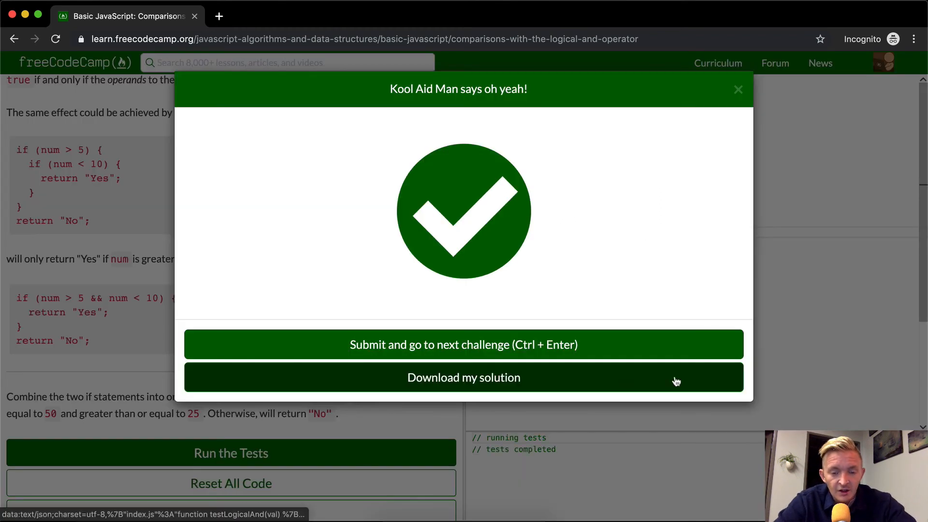